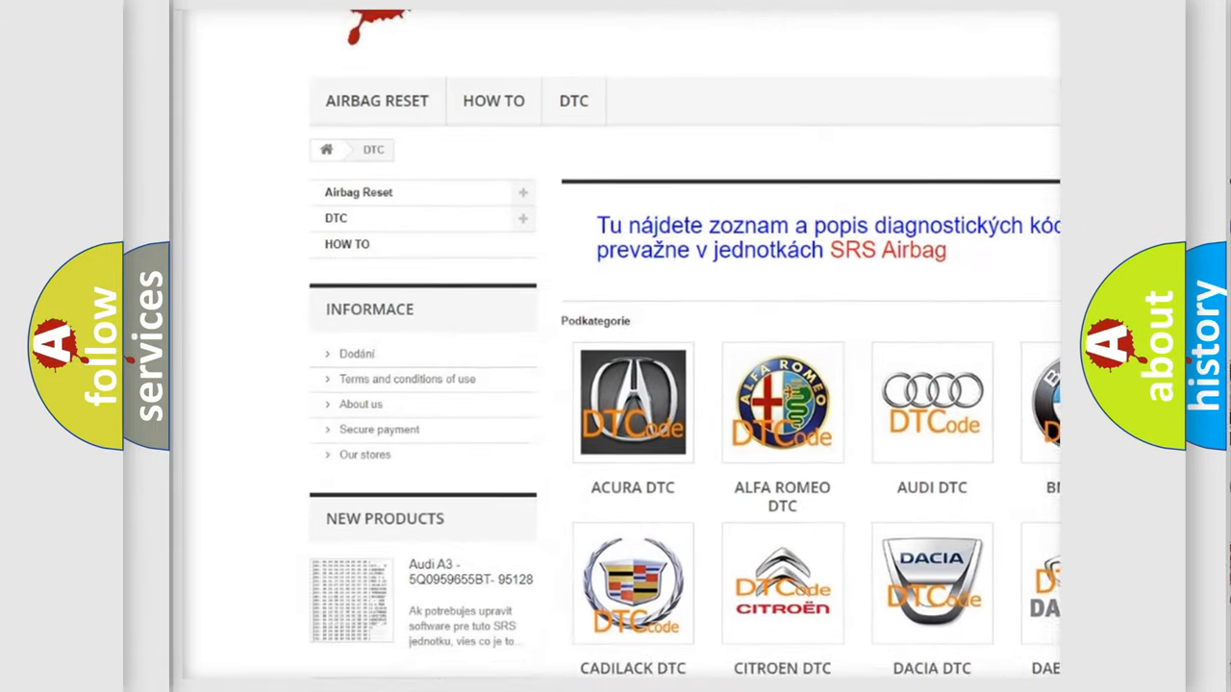
scroll(down, 3)
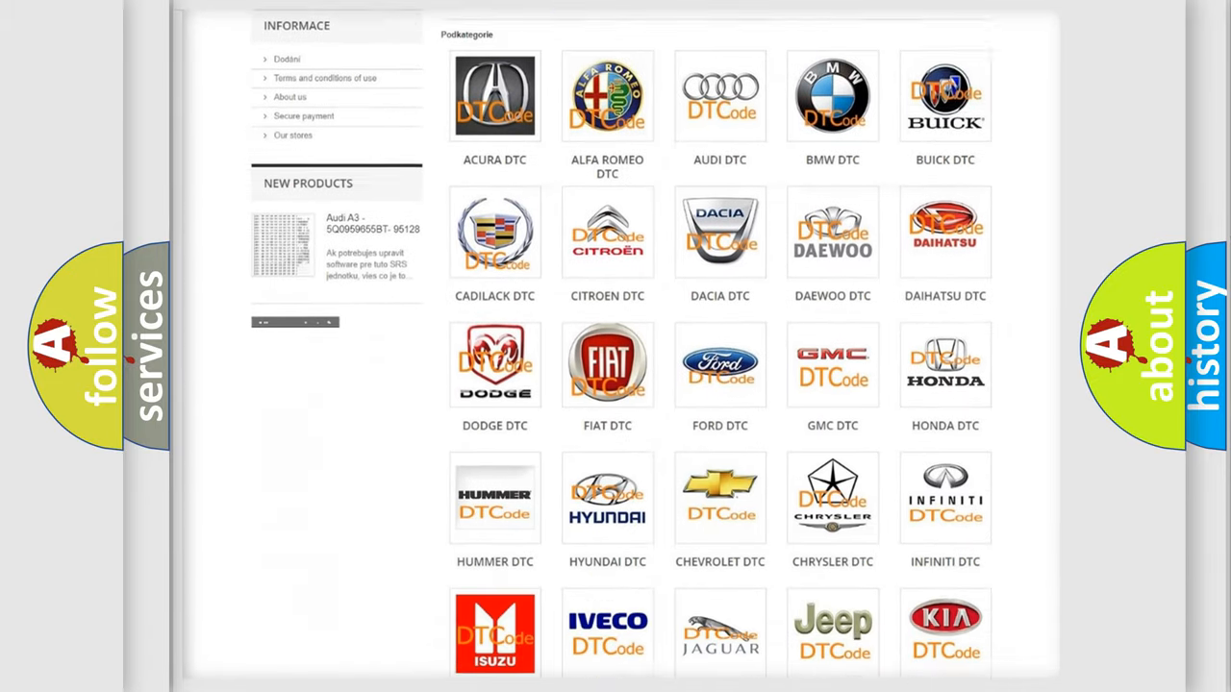
scroll(down, 3)
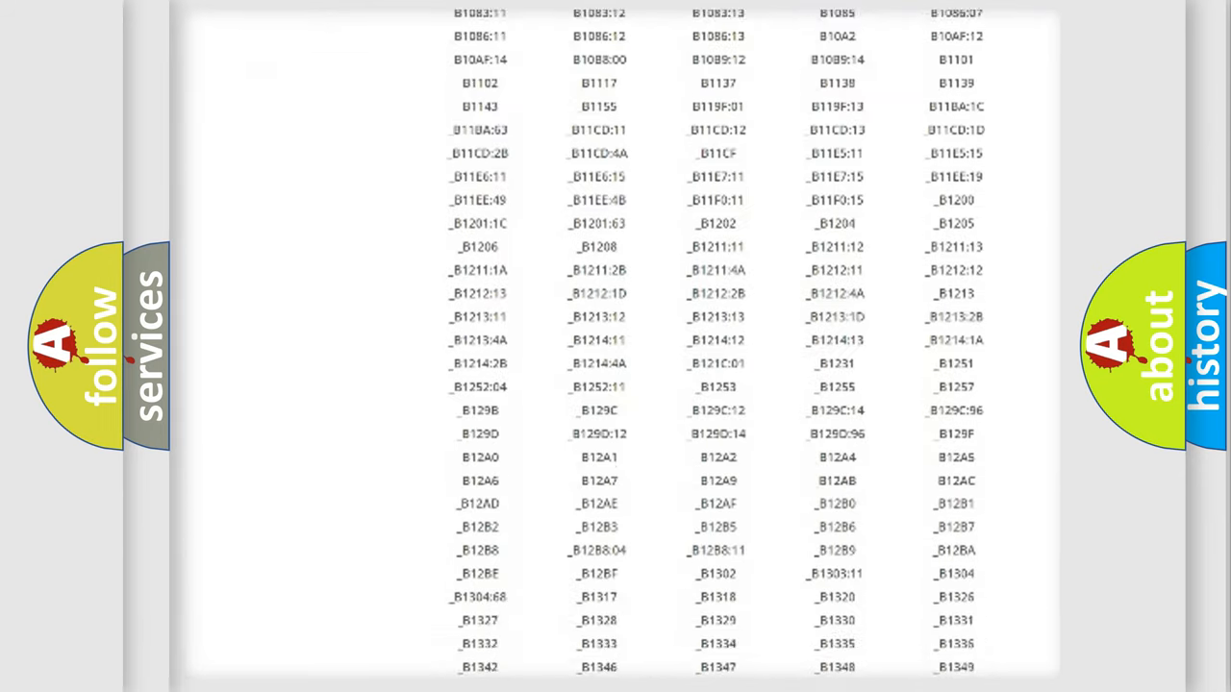
scroll(down, 3)
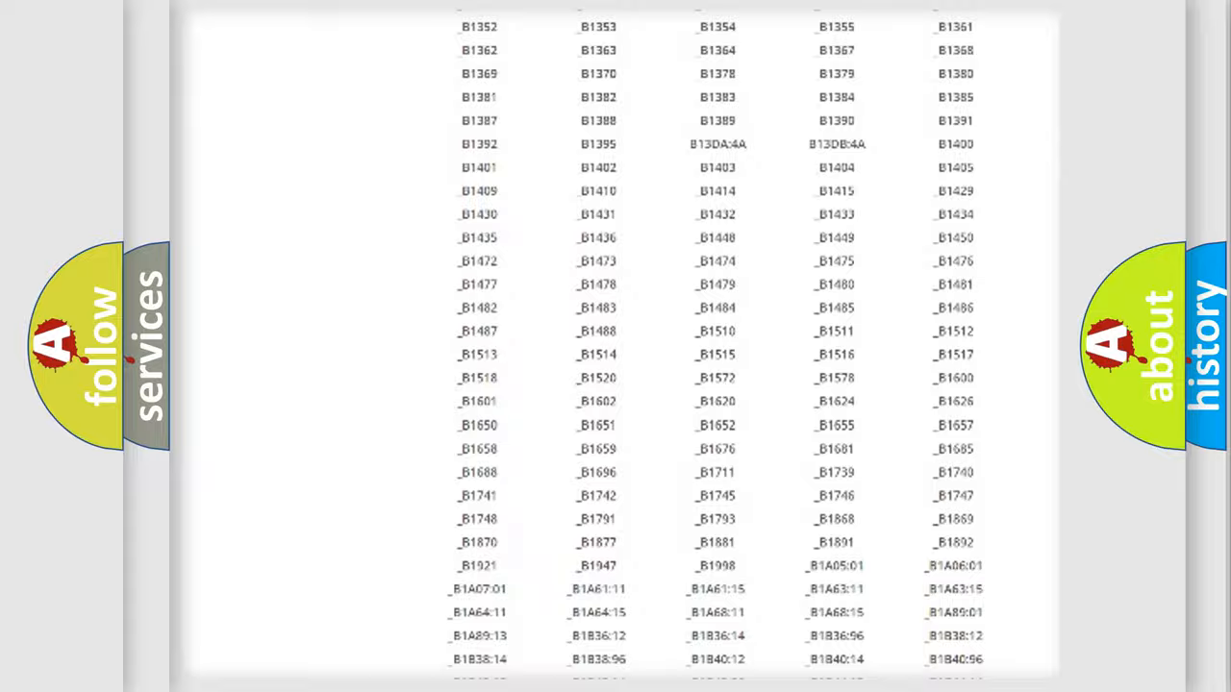